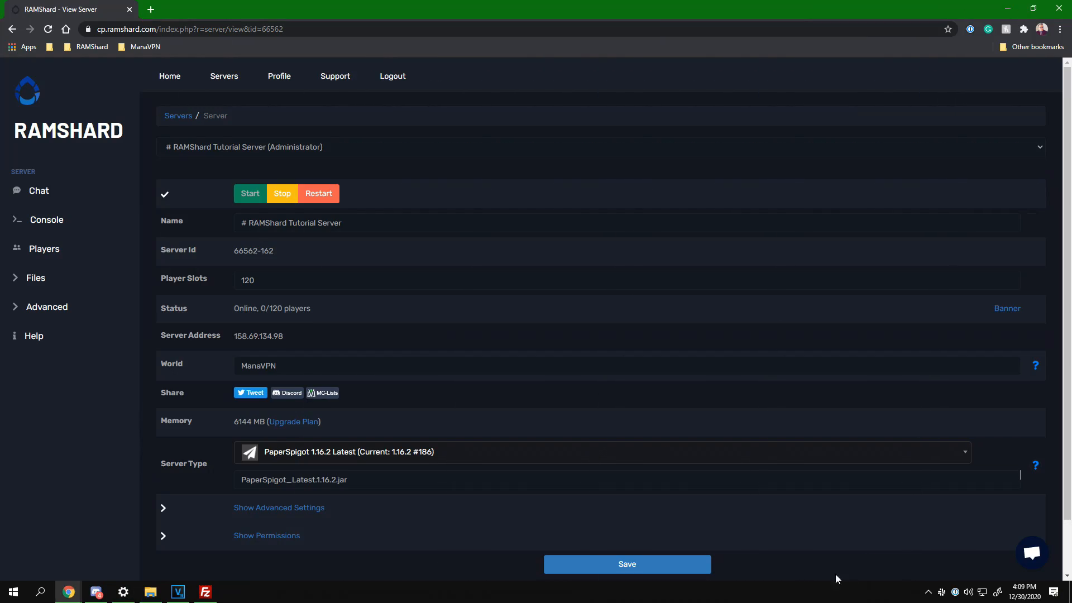
{"action": "mouse_move", "coordinate": [757, 593]}
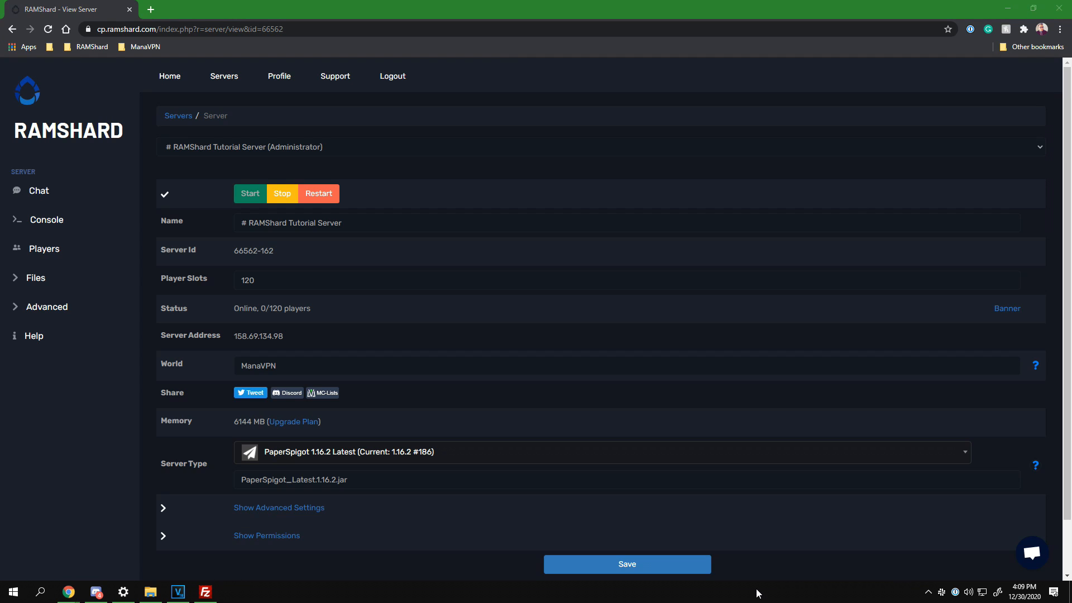
{"action": "mouse_move", "coordinate": [305, 259]}
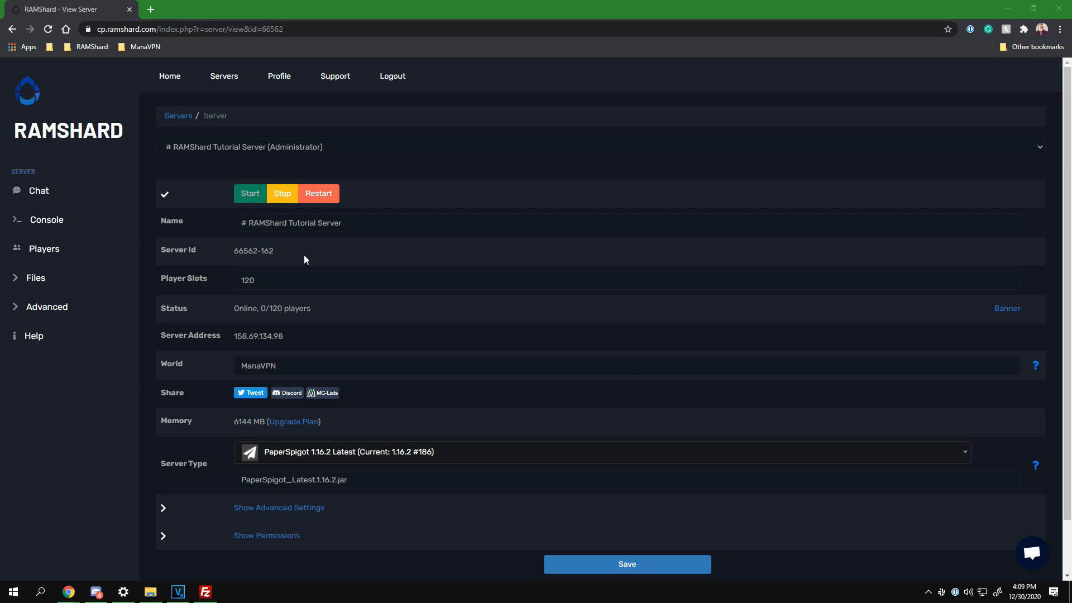
{"action": "mouse_move", "coordinate": [316, 261]}
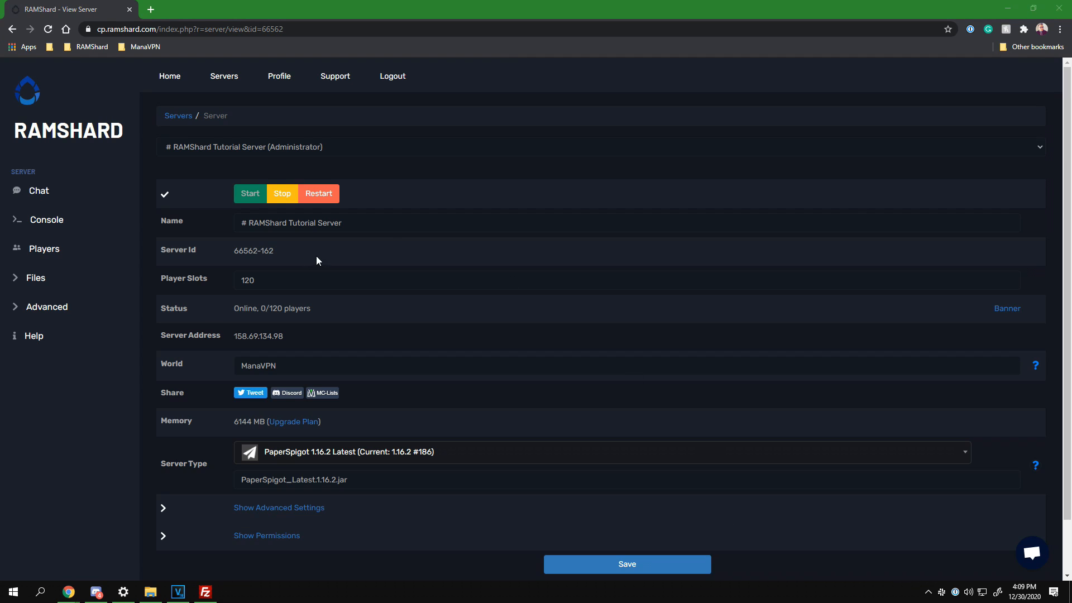
Open FTP File Access under Files and log in with an empty password.
{"action": "left_click", "coordinate": [35, 277]}
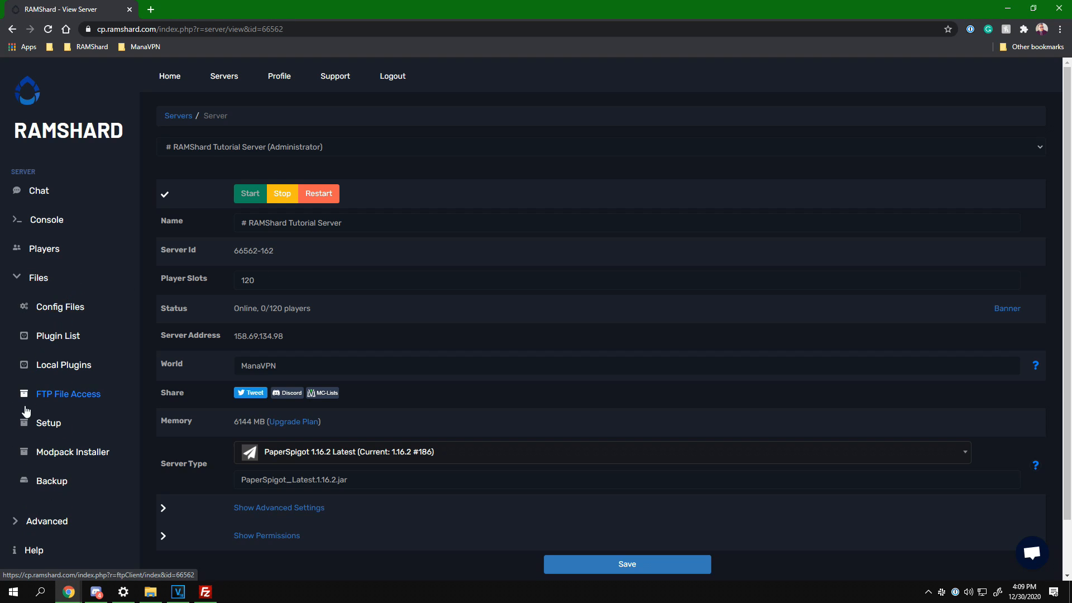
{"action": "left_click", "coordinate": [67, 393]}
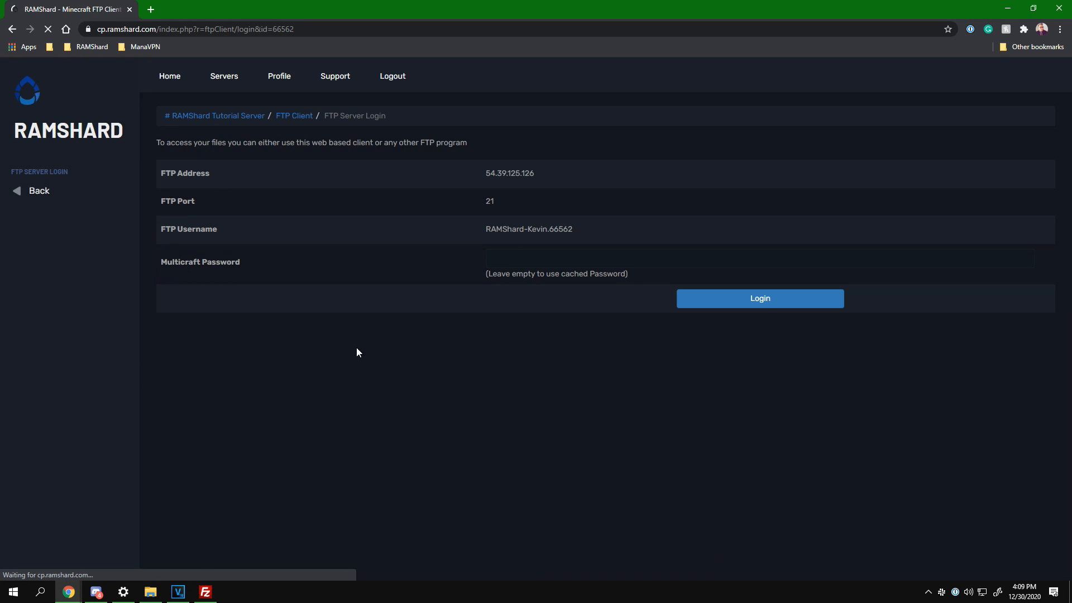
{"action": "left_click", "coordinate": [758, 298]}
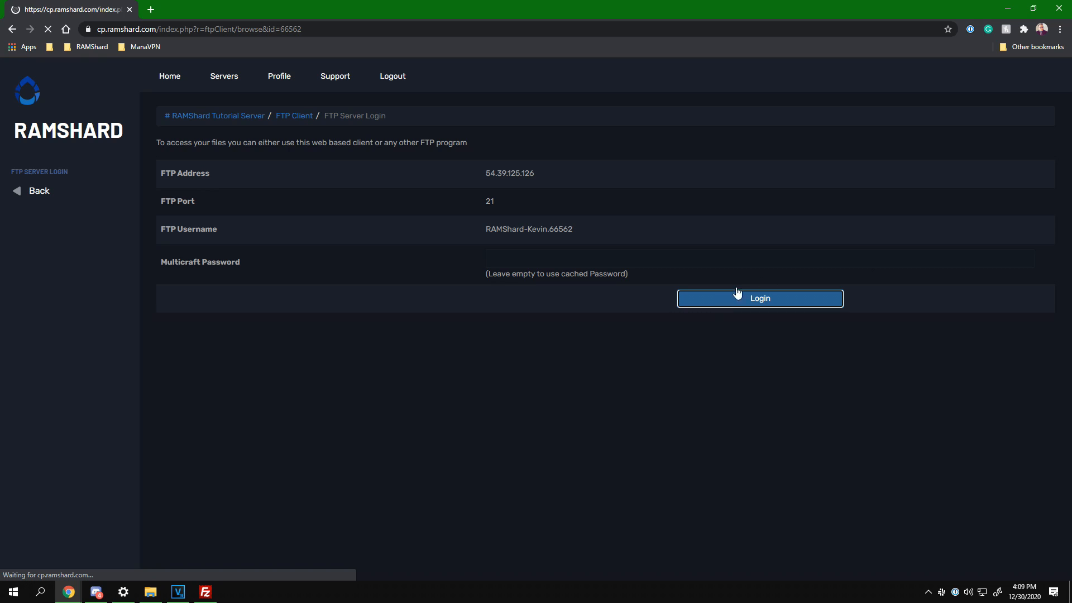
{"action": "left_click", "coordinate": [759, 298]}
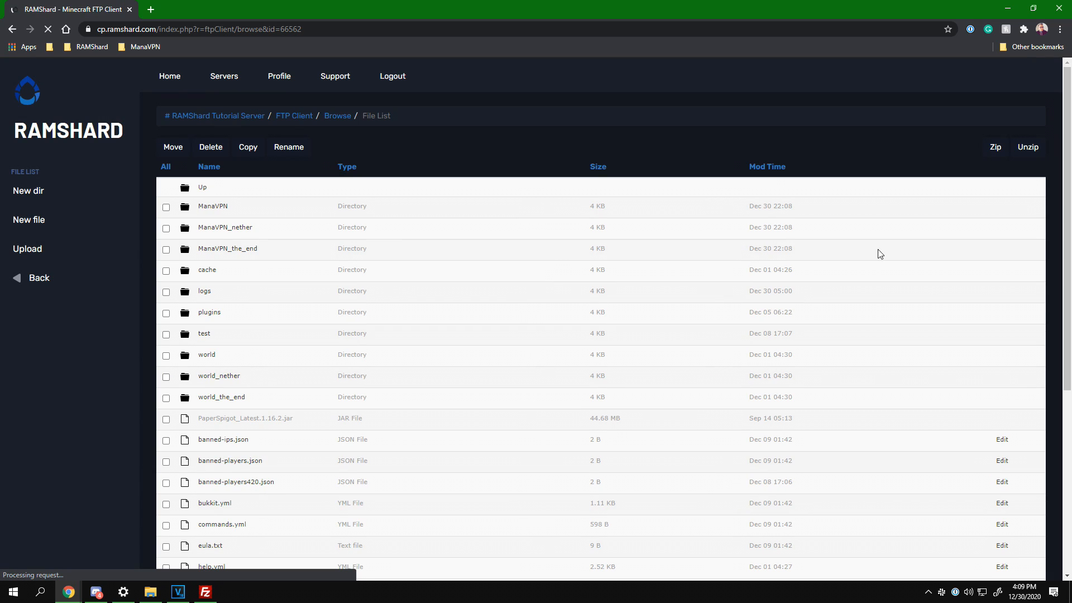
{"action": "mouse_move", "coordinate": [232, 317]}
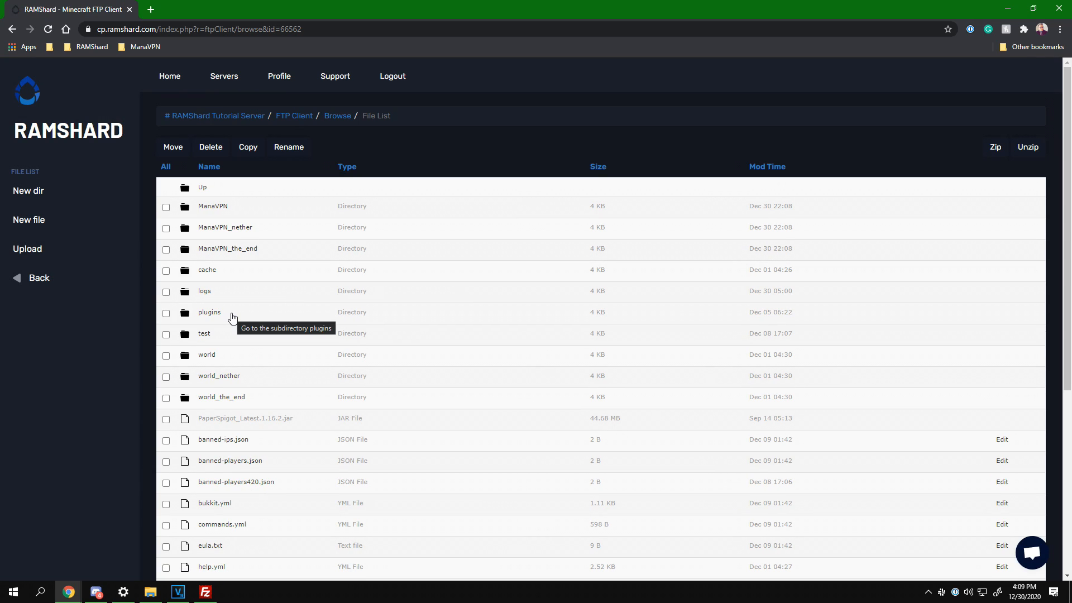
Open plugins/WorldEdit config.yml in the web editor.
{"action": "left_click", "coordinate": [209, 311]}
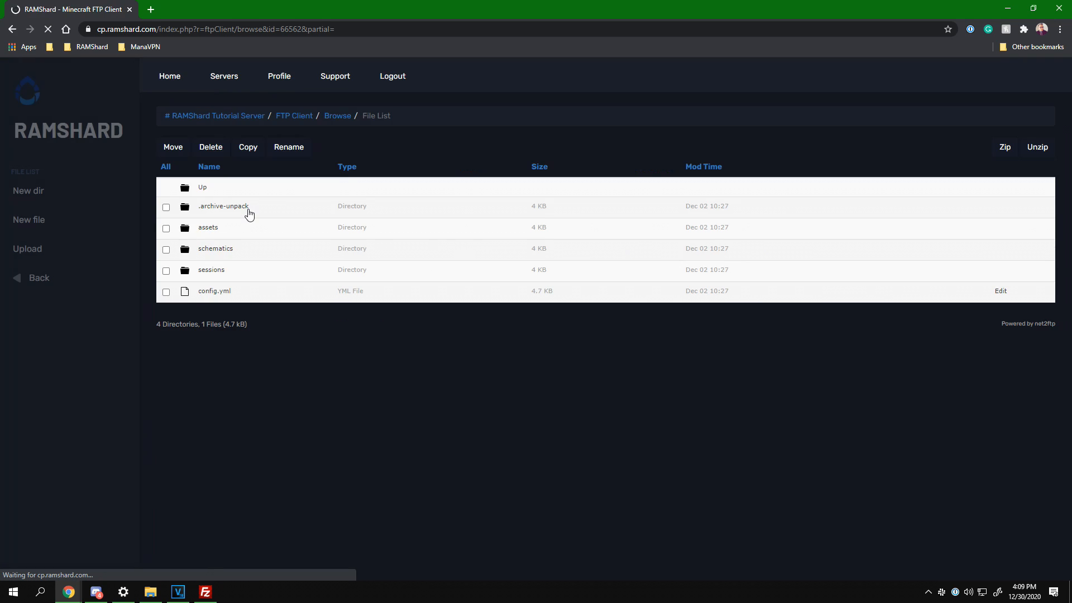
{"action": "left_click", "coordinate": [1000, 290]}
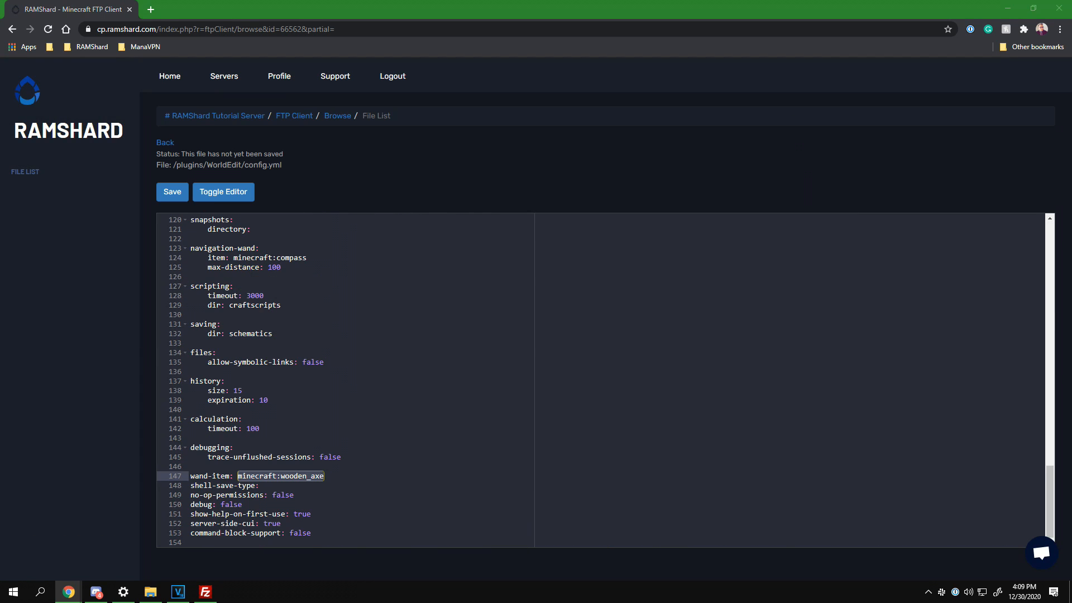
Change the wand-item value from wooden_axe to deadbush and save config.yml.
{"action": "left_click", "coordinate": [268, 476]}
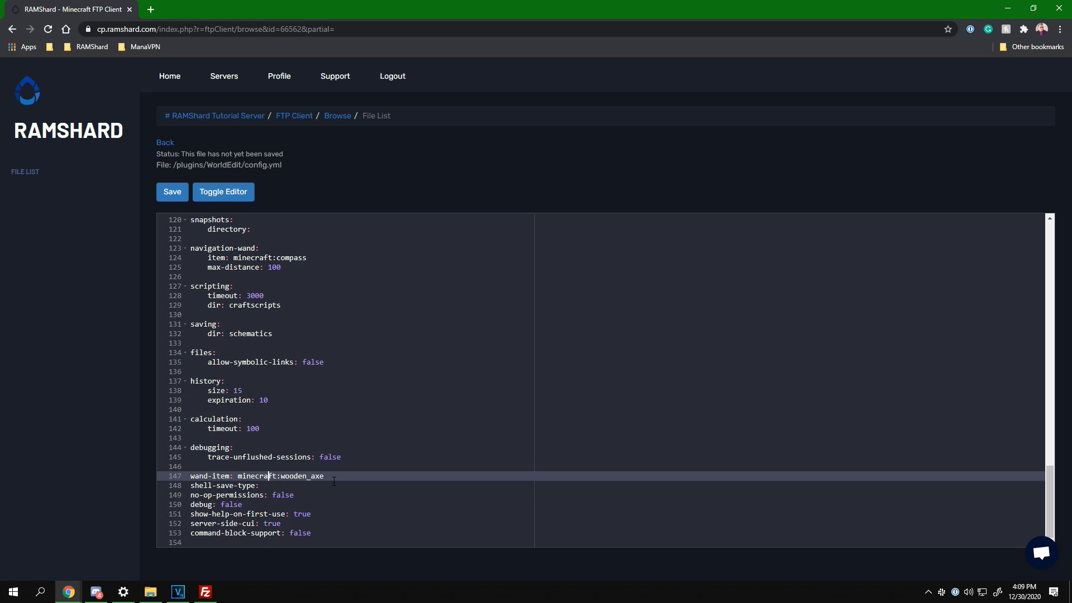
{"action": "type", "text": "deadbush"}
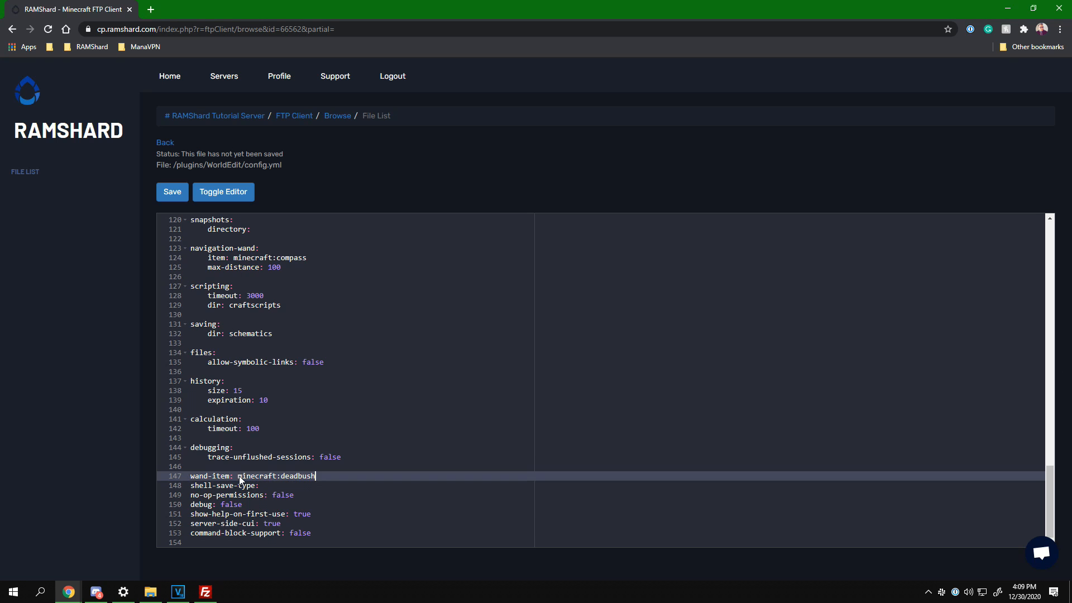
{"action": "mouse_move", "coordinate": [274, 430]}
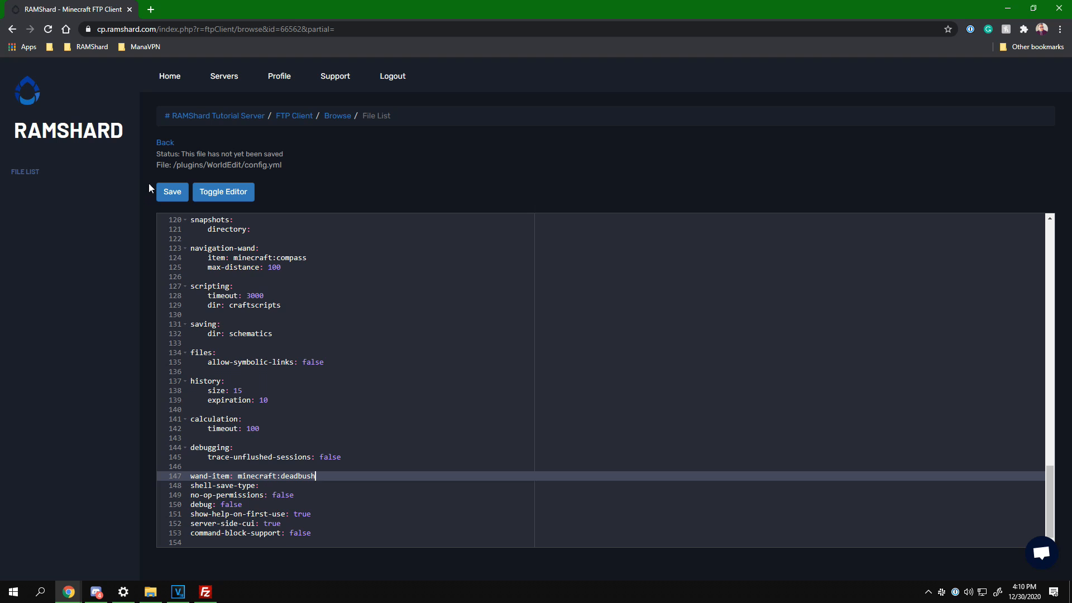
{"action": "left_click", "coordinate": [172, 191]}
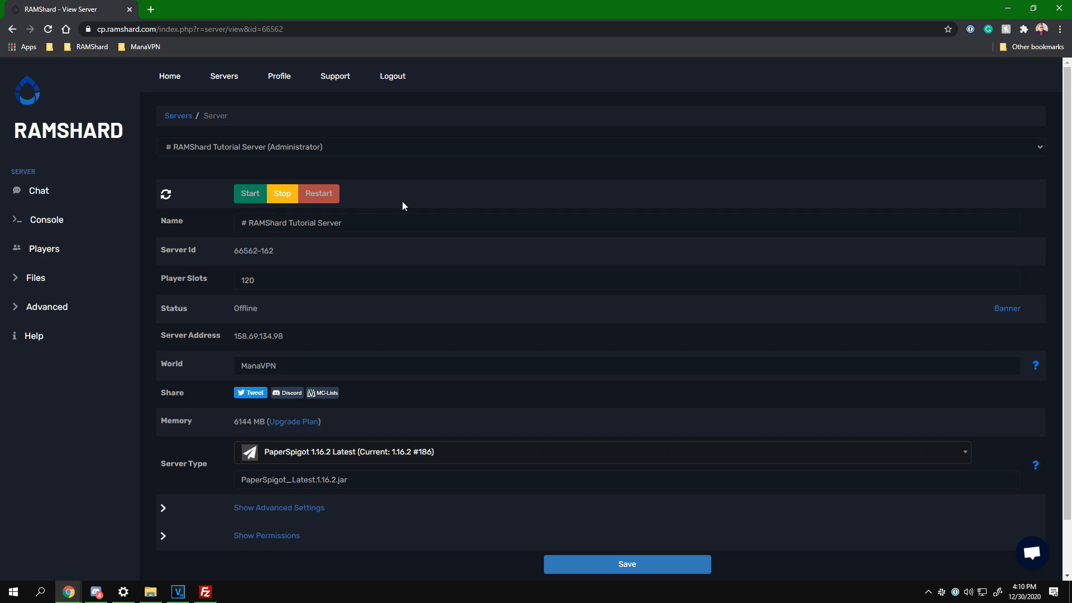
{"action": "mouse_move", "coordinate": [459, 256]}
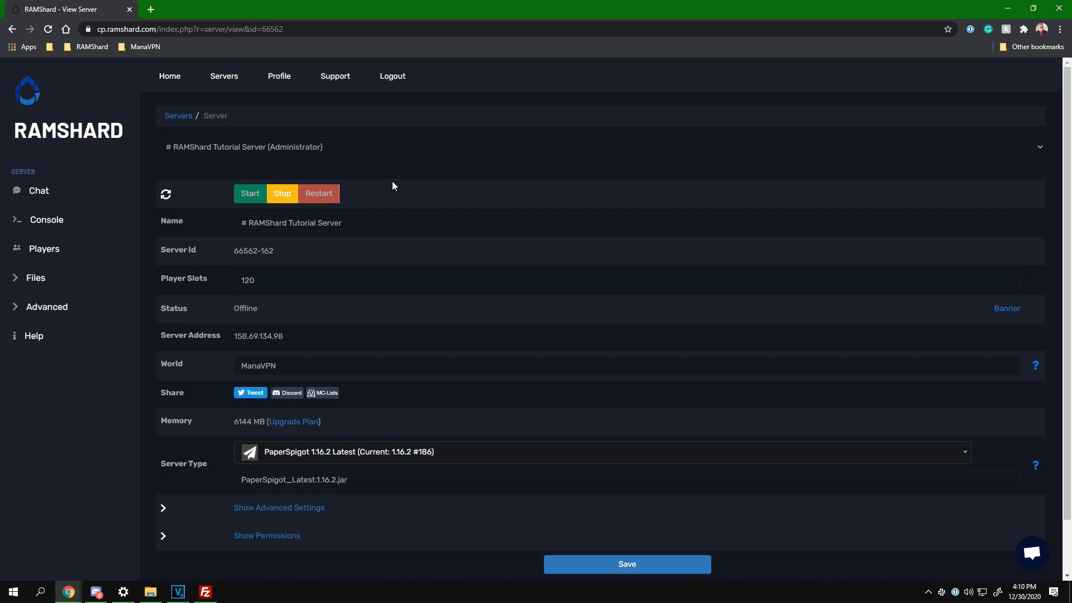
{"action": "mouse_move", "coordinate": [364, 216]}
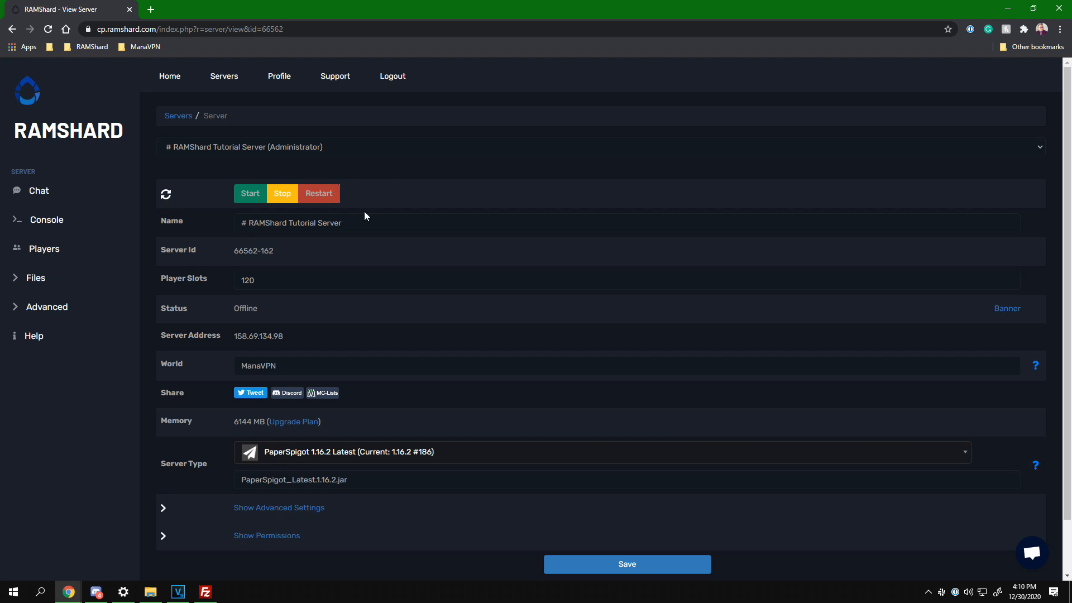
Show the hidden background apps in the system tray.
{"action": "left_click", "coordinate": [928, 592]}
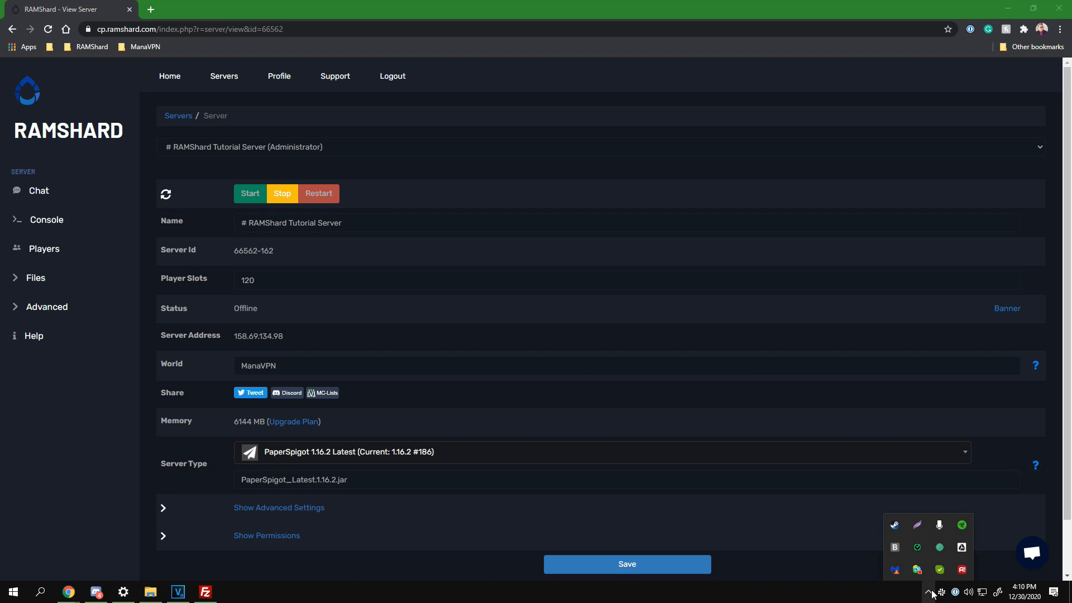